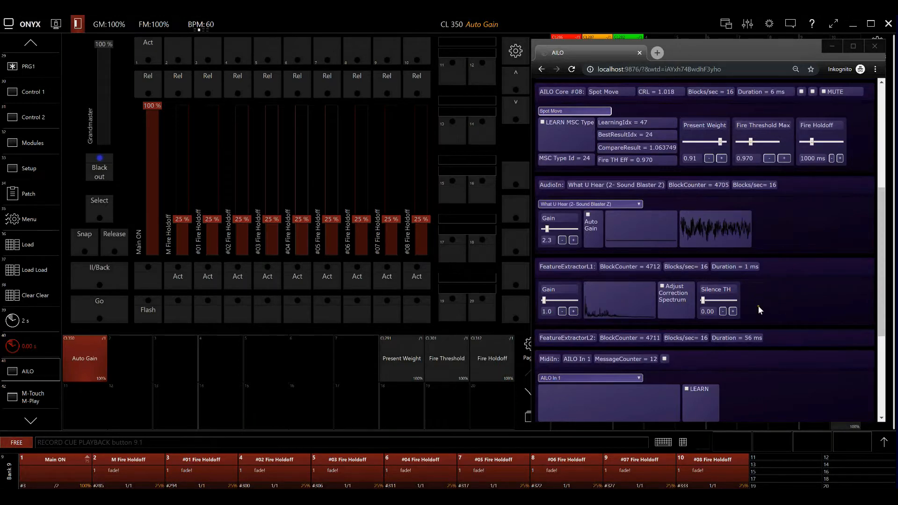
pyautogui.moveTo(793, 313)
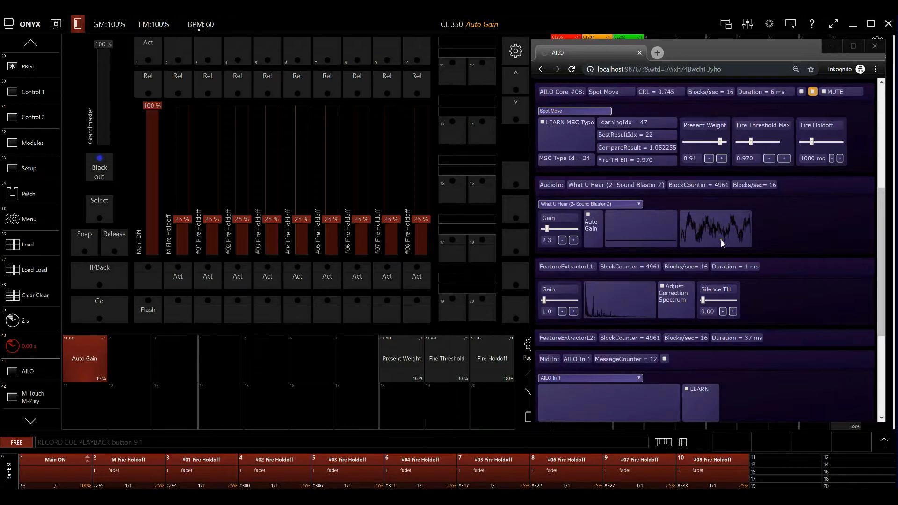
# - Enable Auto Gain for the AILO AudioIn sound card input
pyautogui.click(591, 225)
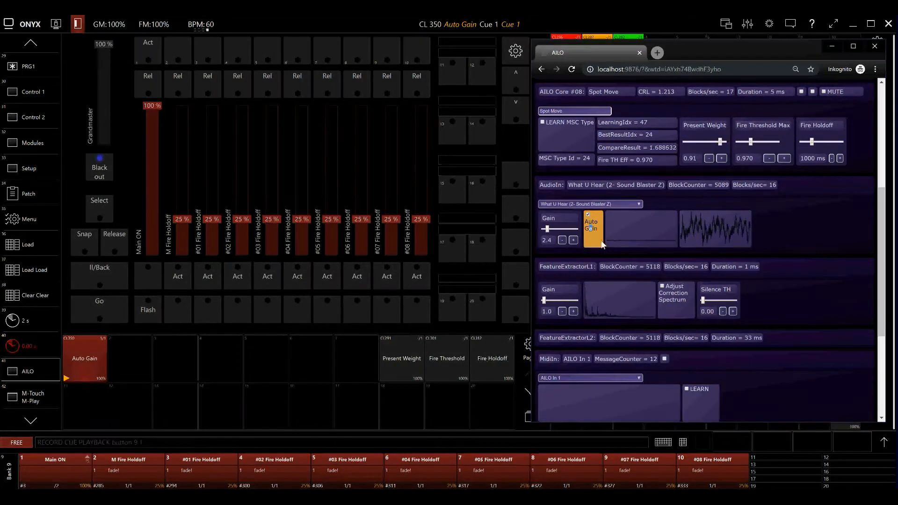
pyautogui.click(592, 227)
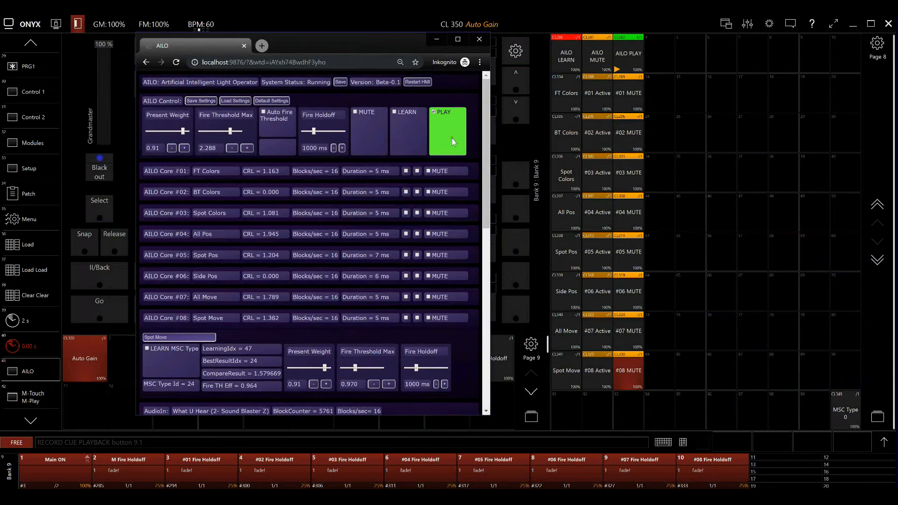
# - Scroll the AILO page down to the FeatureExtractorL1 Silence TH slider while music plays
pyautogui.scroll(-3)
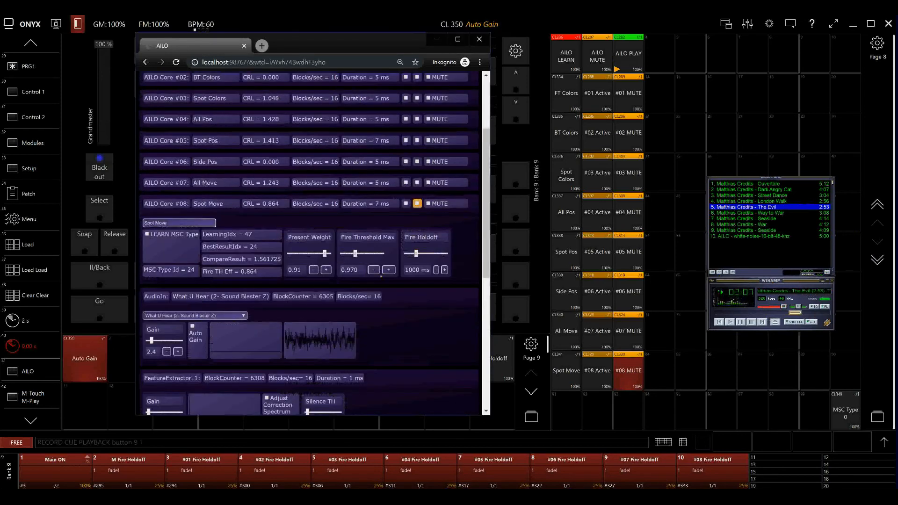
pyautogui.scroll(-3)
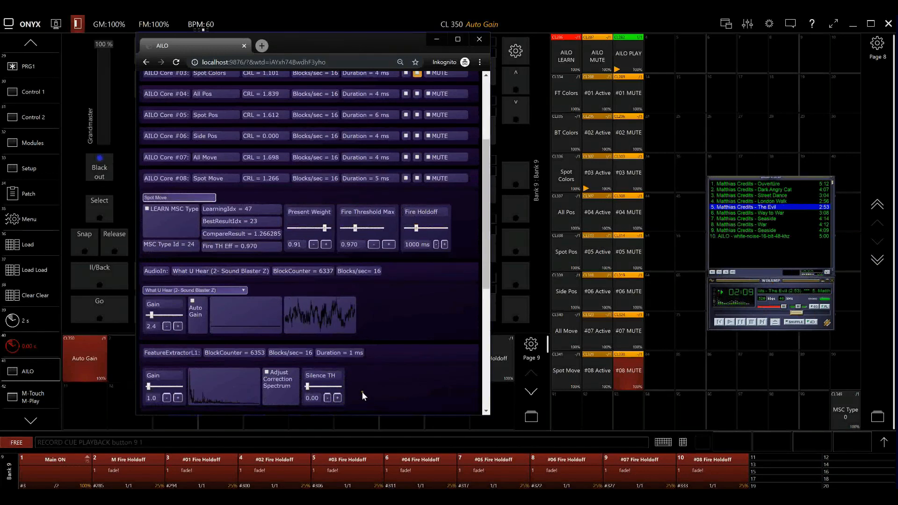